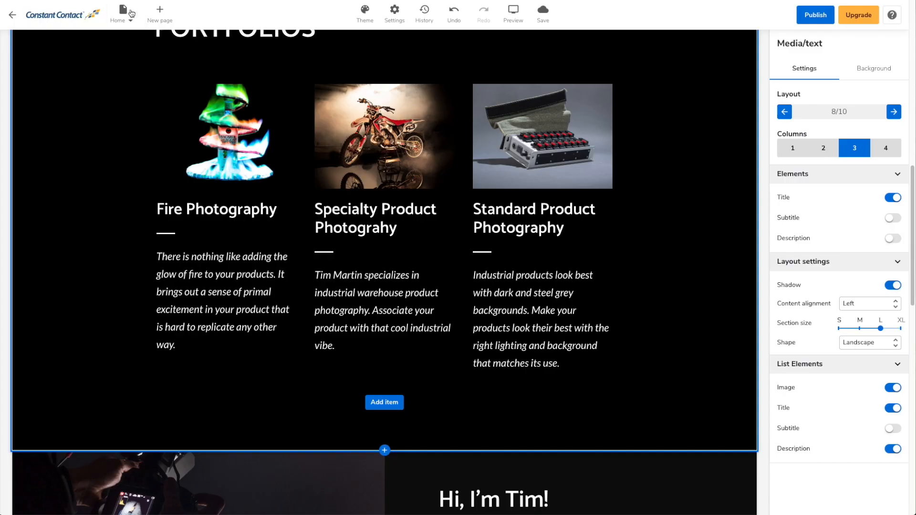
- Review all pages in Page overview, then open Manage Navigation showing Home's page settings
{"action": "left_click", "coordinate": [120, 10]}
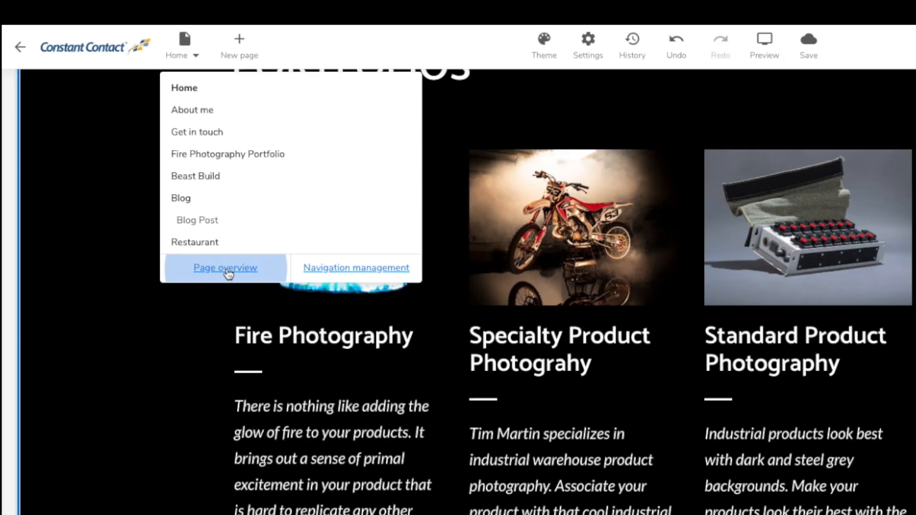
{"action": "left_click", "coordinate": [225, 268]}
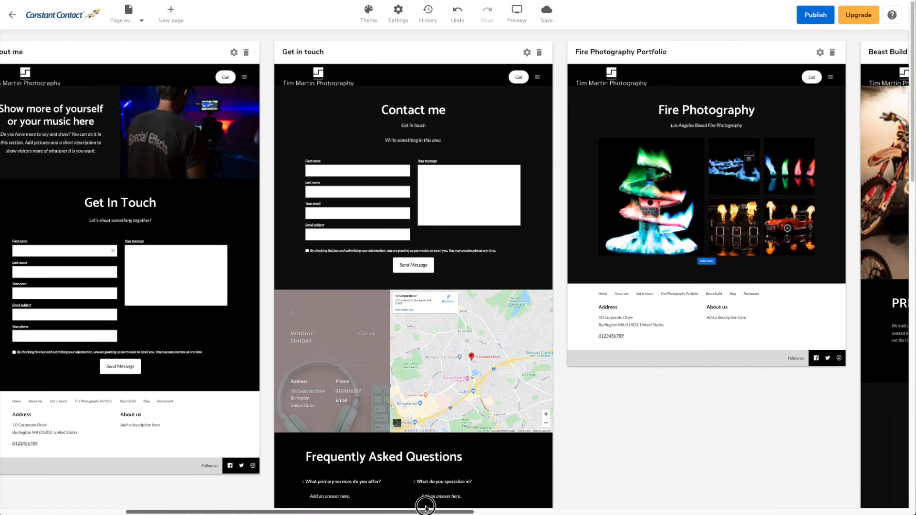
{"action": "scroll", "scroll_direction": "left", "scroll_amount": 3}
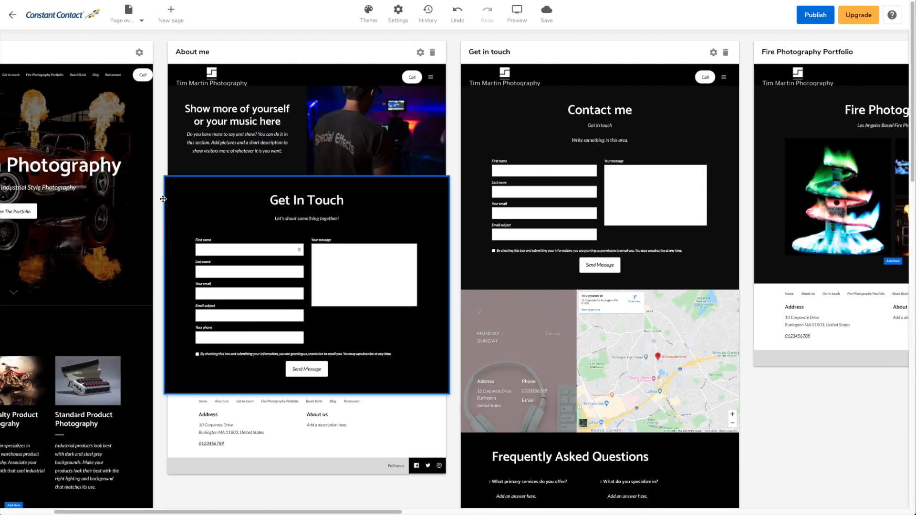
{"action": "left_click", "coordinate": [127, 14]}
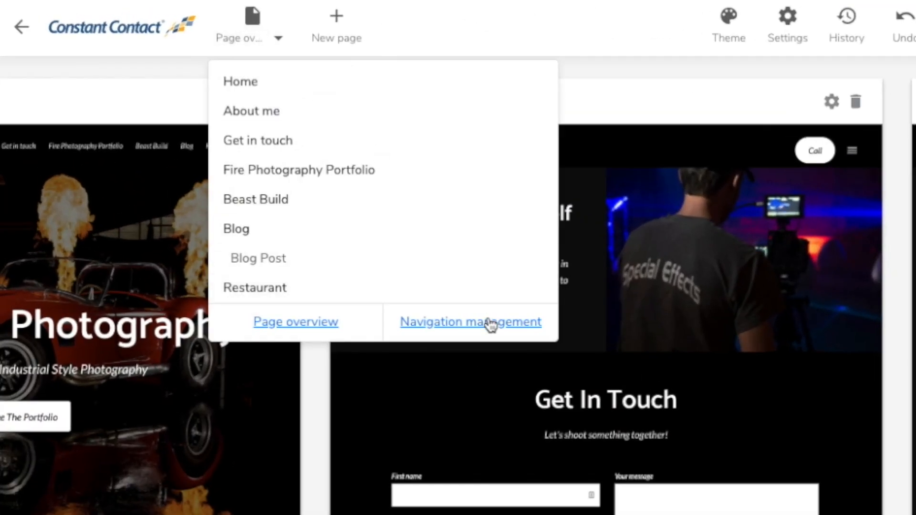
{"action": "left_click", "coordinate": [470, 322]}
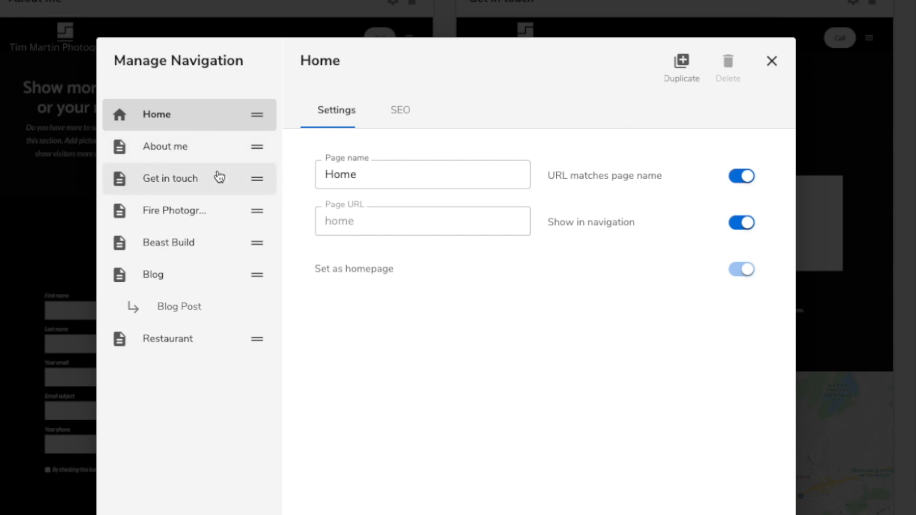